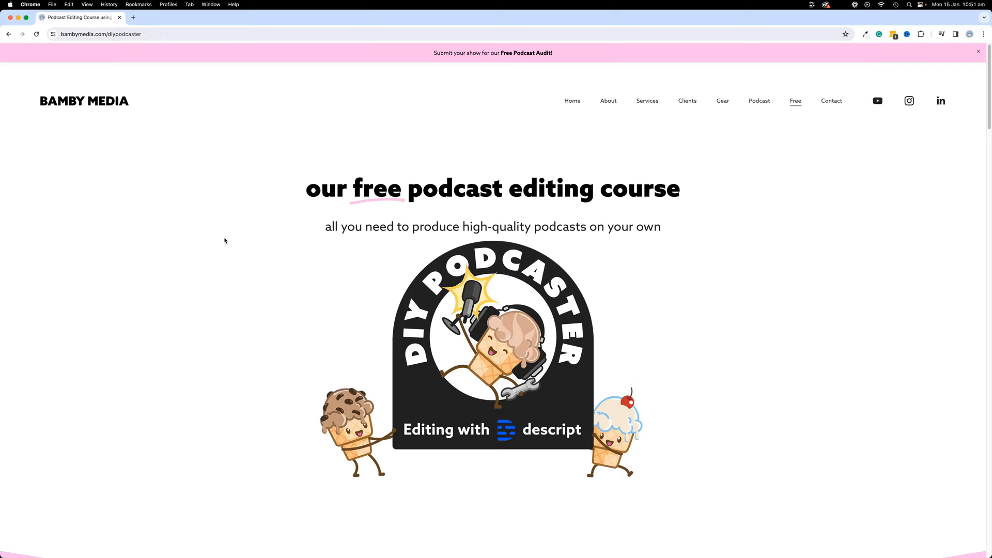
Scroll the bambymedia.com/diypodcaster page down to the 'What's on the inside' section.
scroll(down, 3)
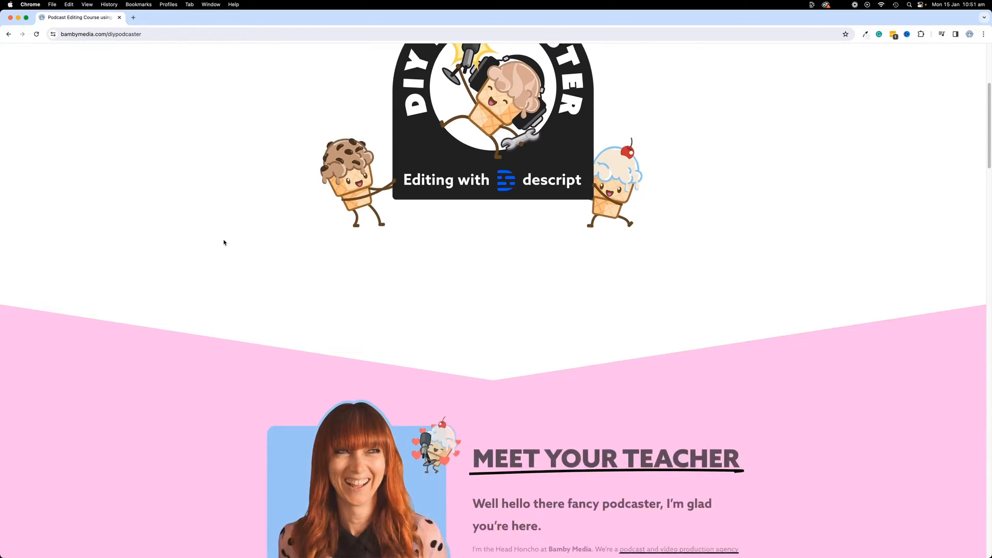
scroll(down, 3)
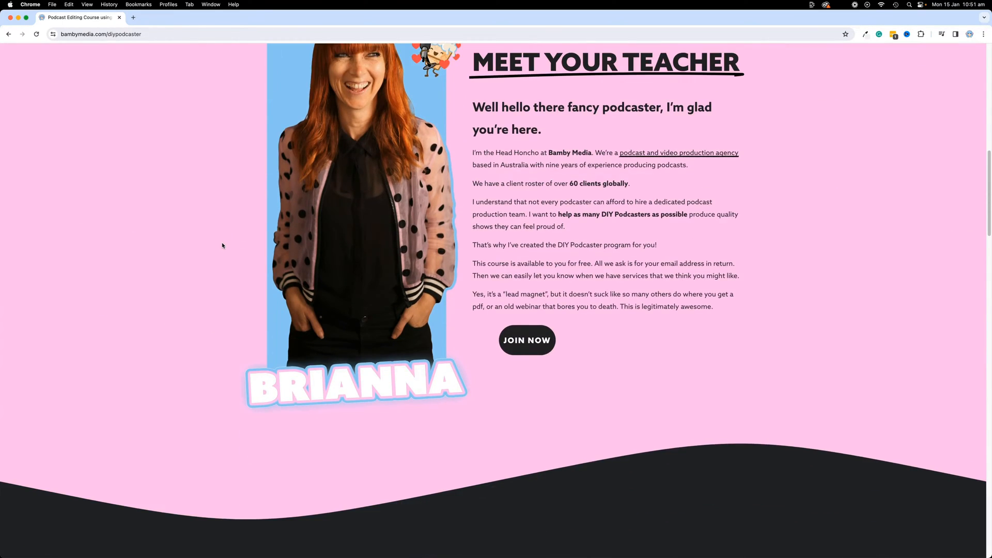
scroll(down, 3)
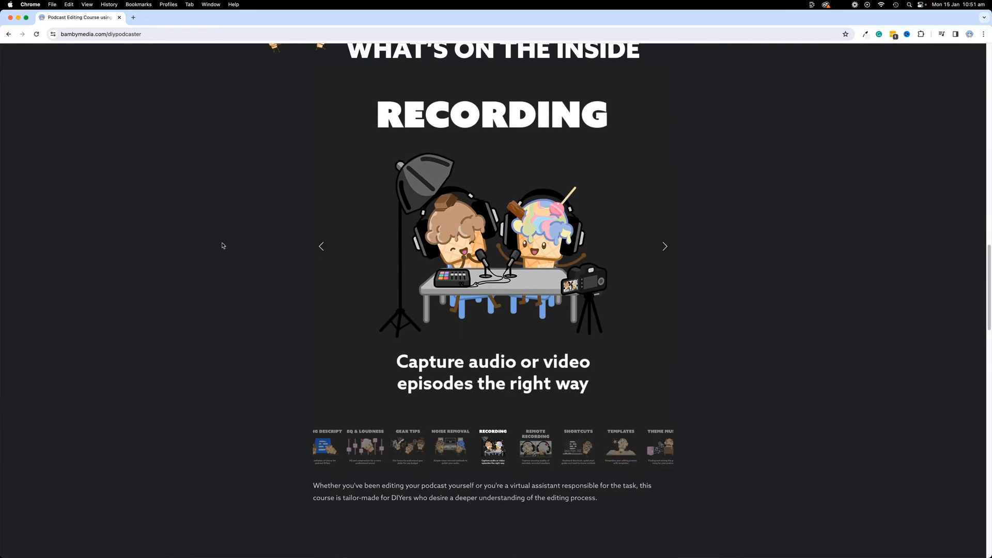
scroll(down, 3)
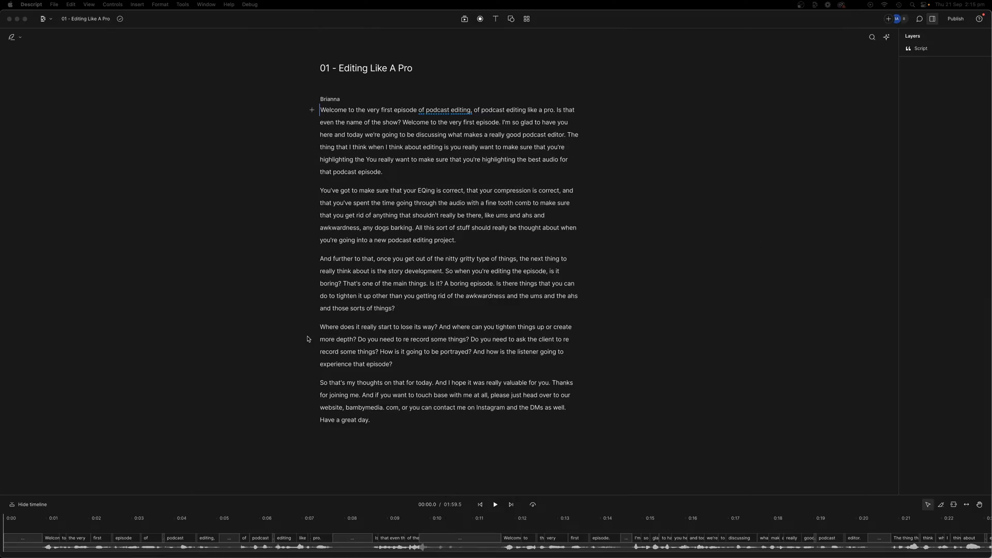
mouse_move(480, 340)
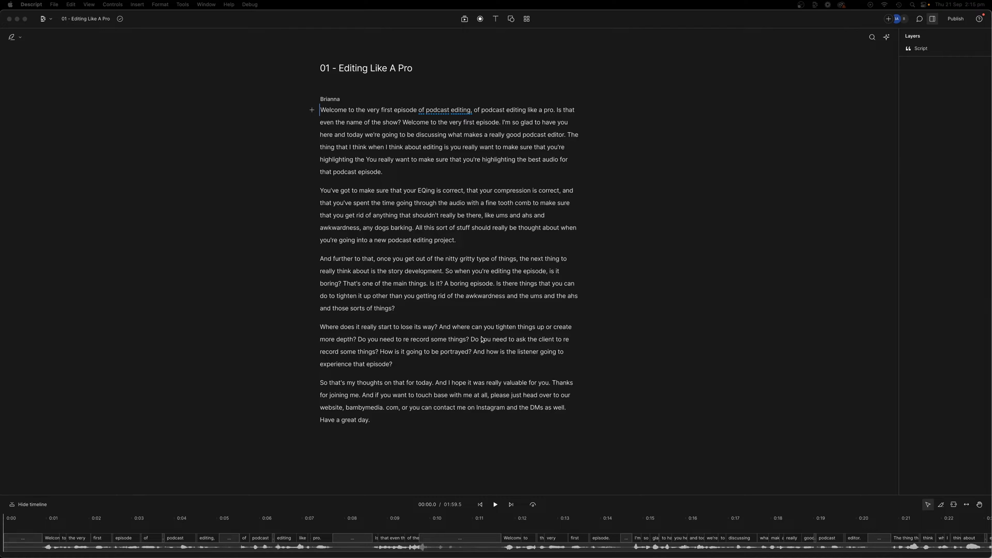
mouse_move(396, 492)
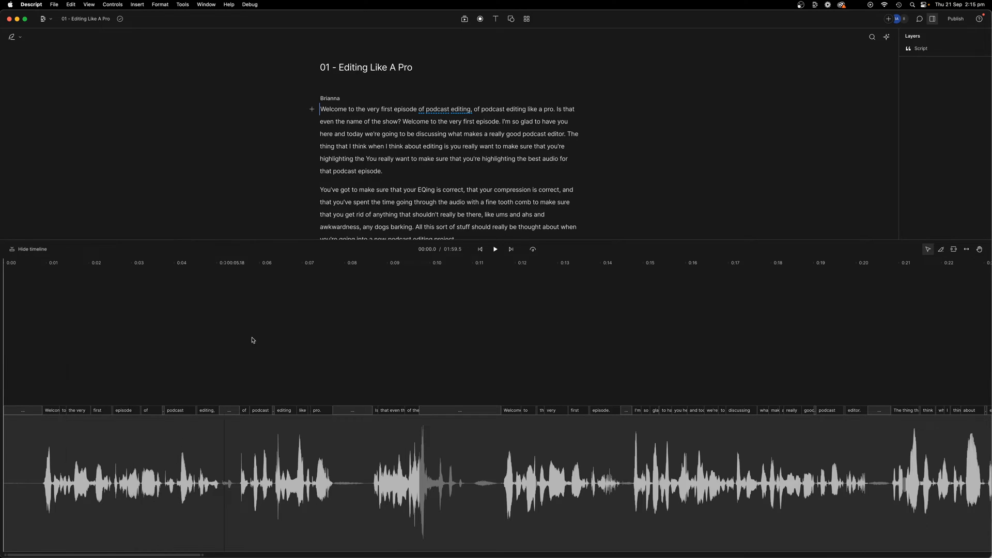
Place the cursor at the start of the 'Editing Like A Pro' script above the enlarged waveform.
click(40, 481)
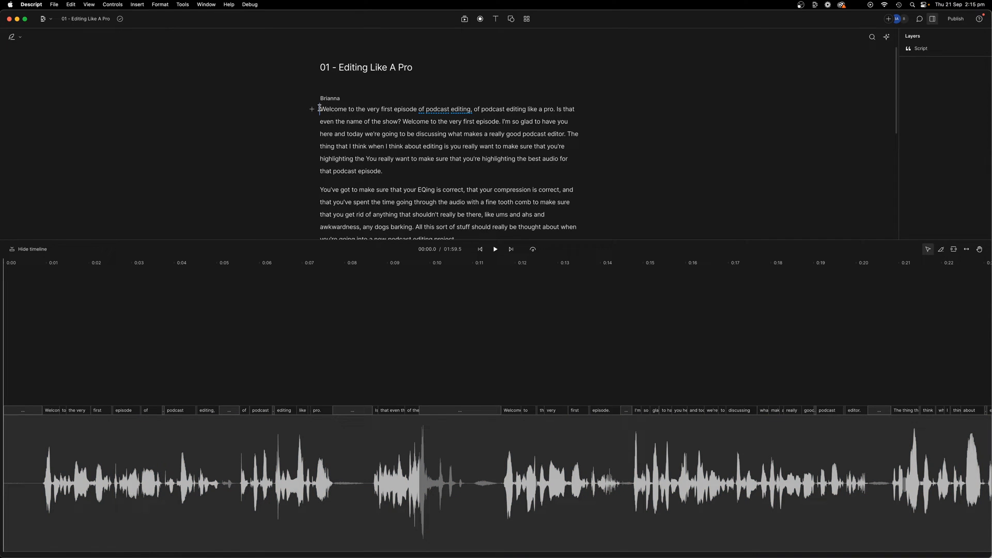
mouse_move(529, 189)
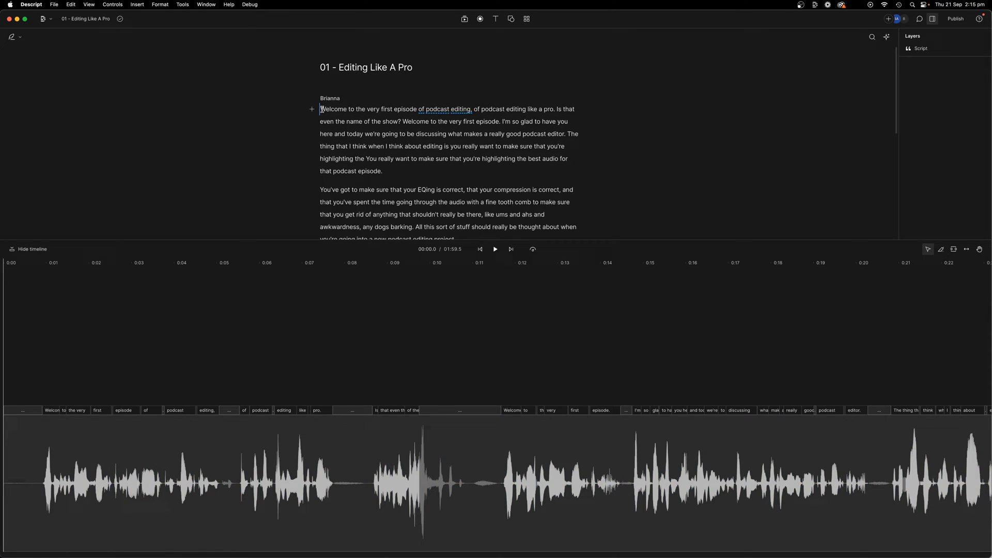
mouse_move(325, 124)
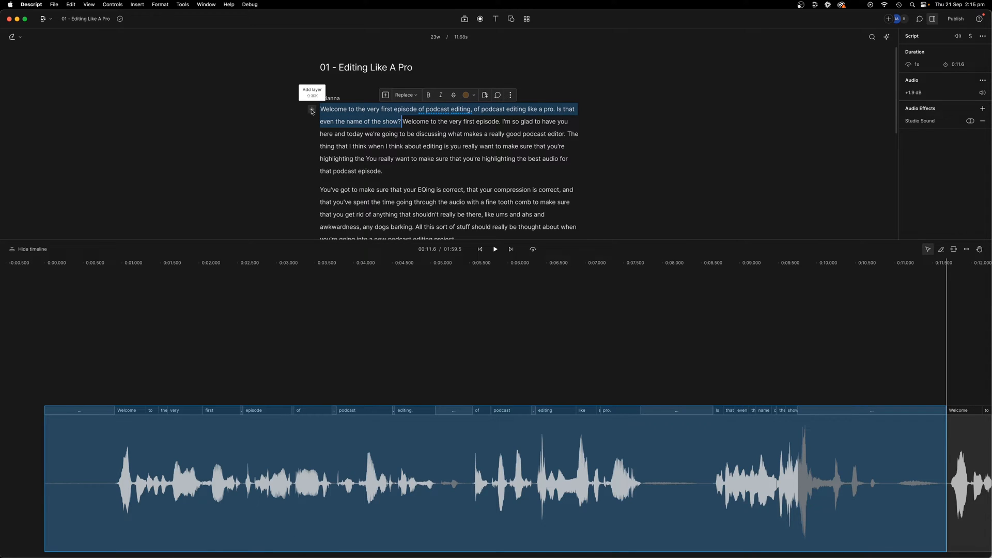
Delete the botched opening so the episode begins 'Welcome to the very first episode.'.
key(delete)
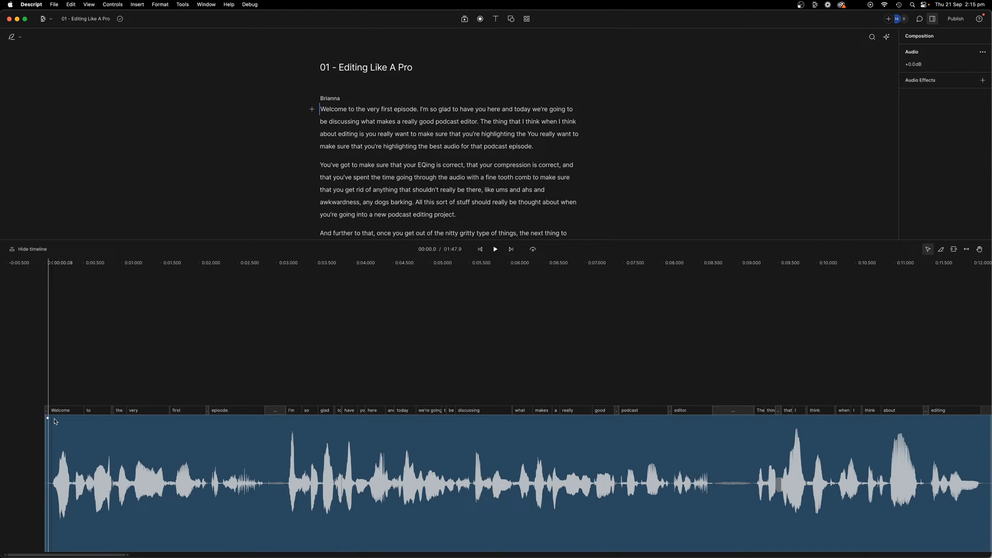
click(198, 480)
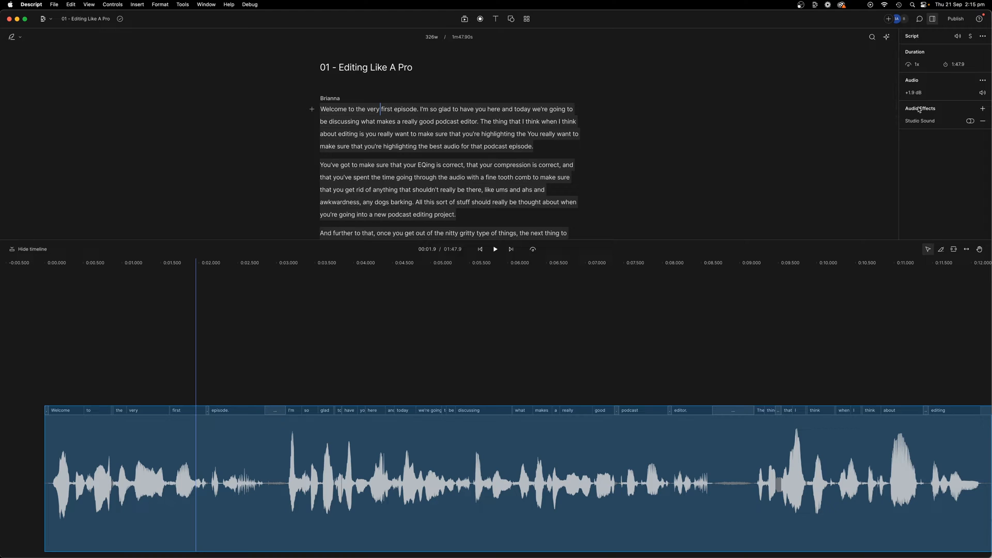
Add an EQ effect with low-frequency and mid-band cuts and a 213 Hz boost, auditioning during playback.
click(983, 108)
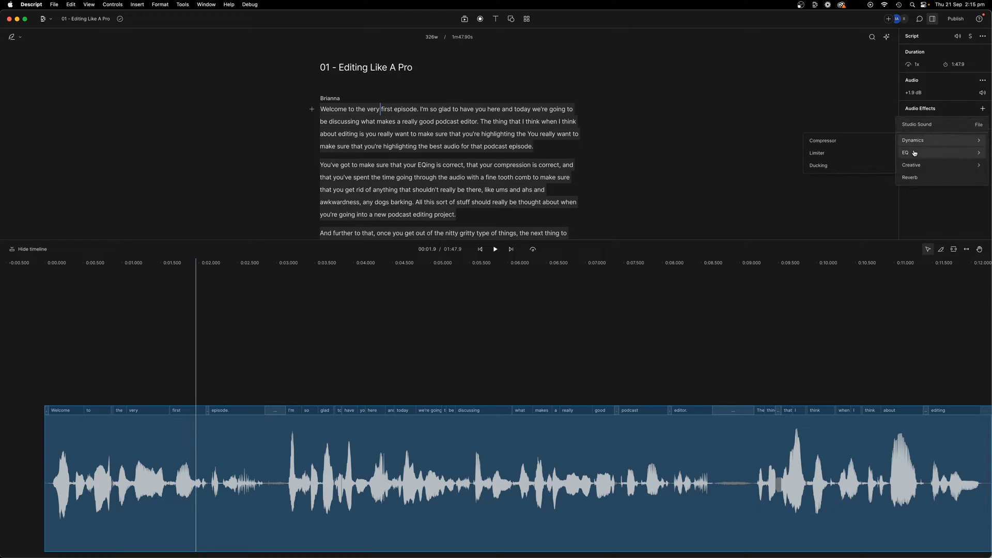
click(907, 153)
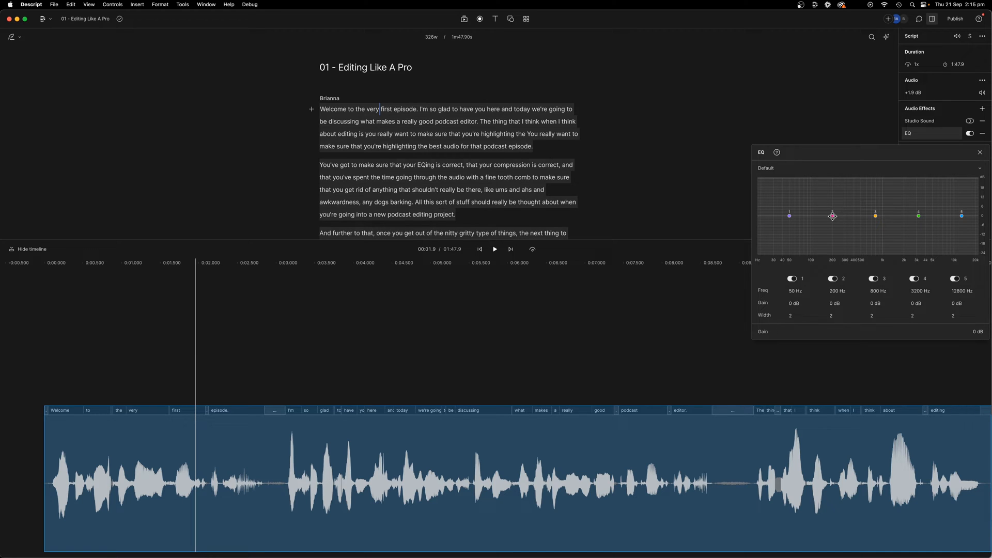
click(980, 152)
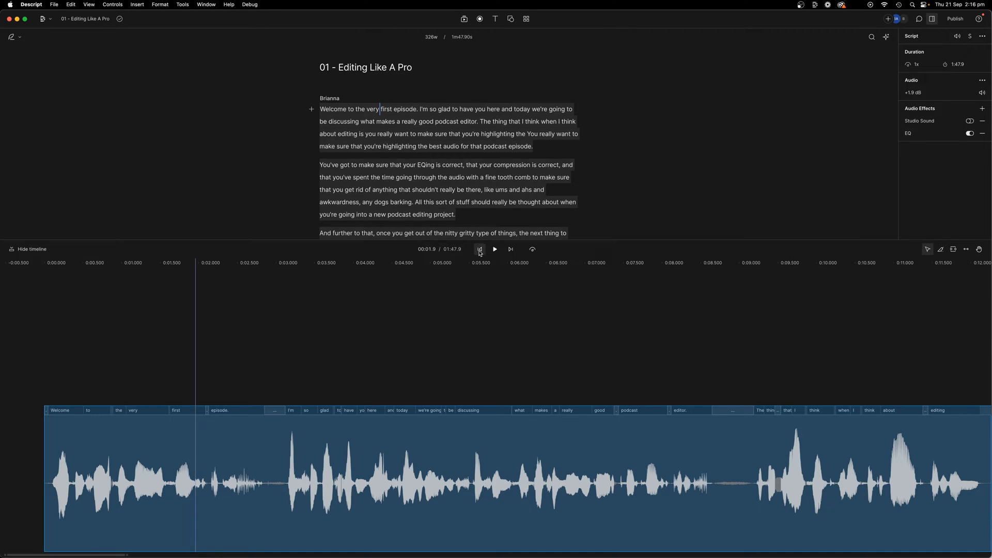
click(908, 133)
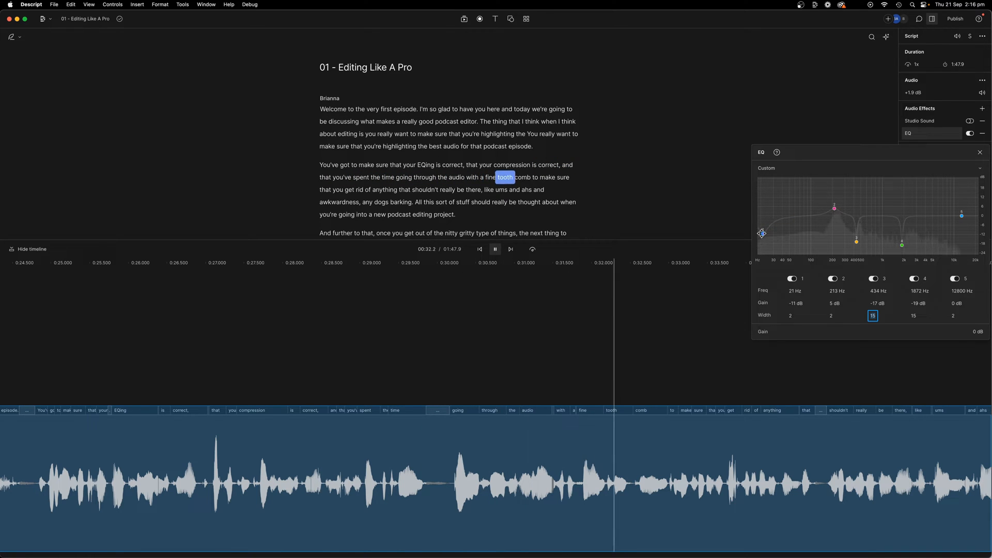
click(979, 152)
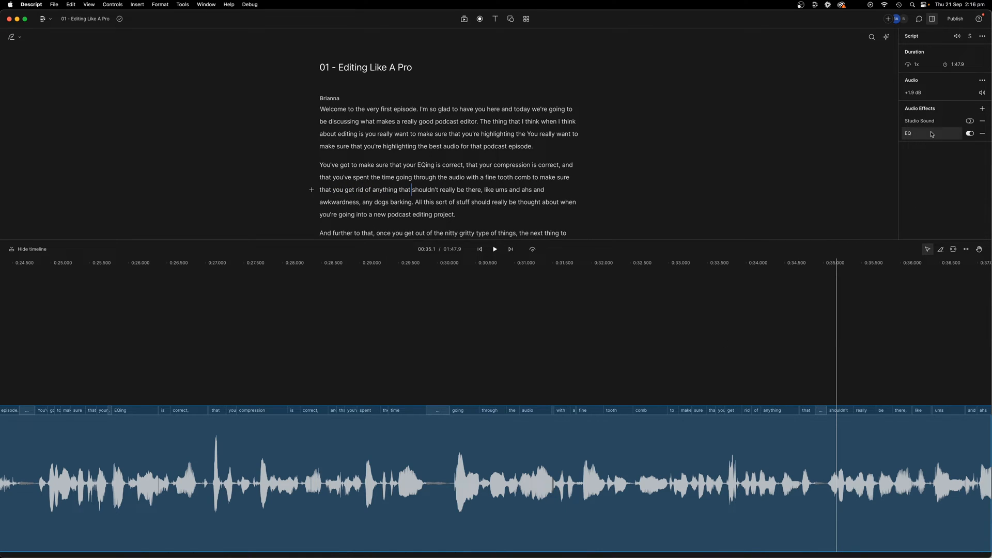
Reopen the EQ and trim the 213 Hz boost to about 4.7 dB.
click(908, 133)
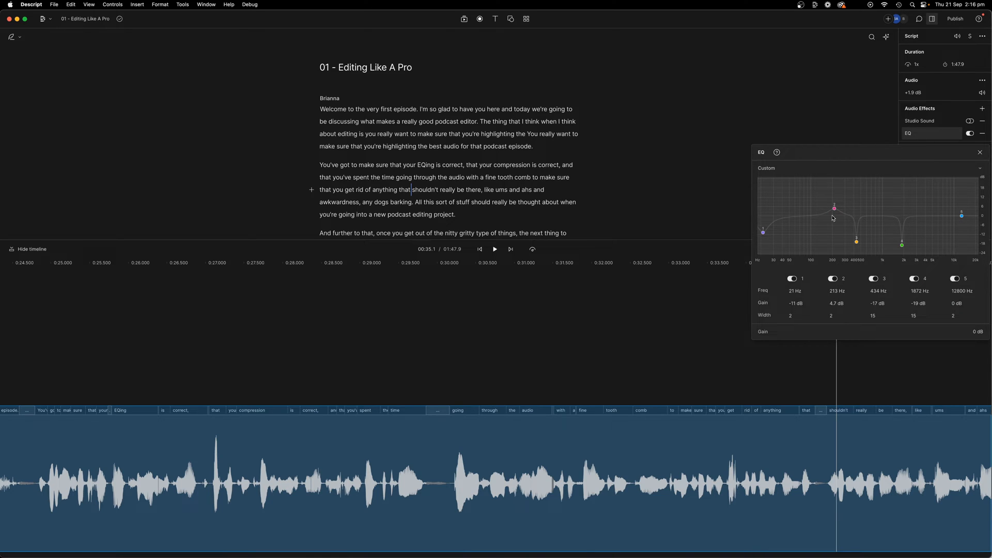
mouse_move(838, 215)
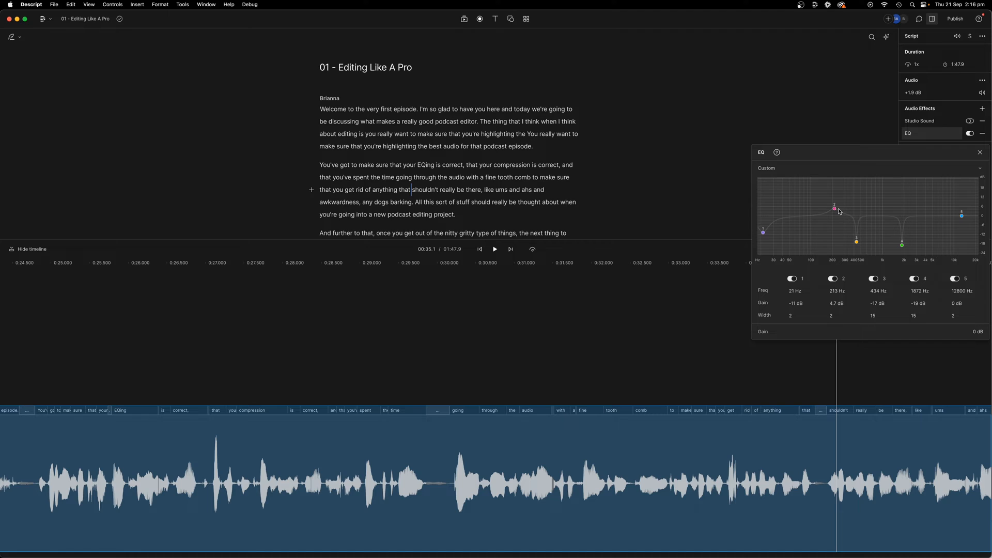
mouse_move(823, 215)
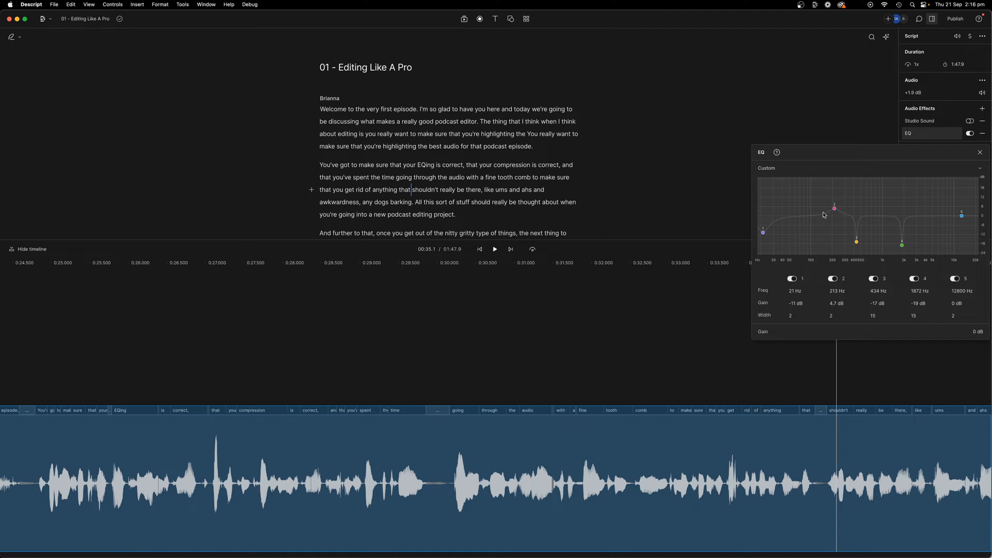
mouse_move(861, 250)
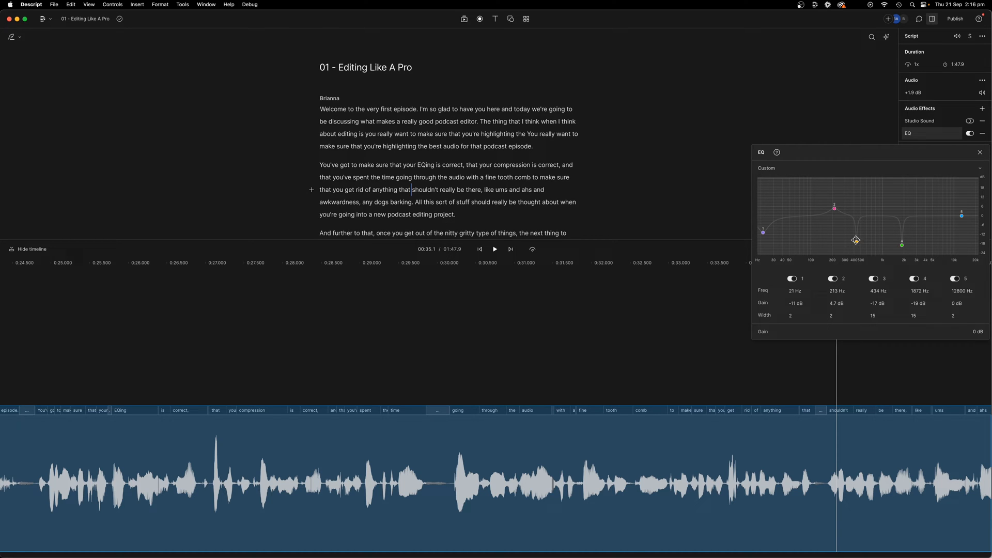
mouse_move(902, 242)
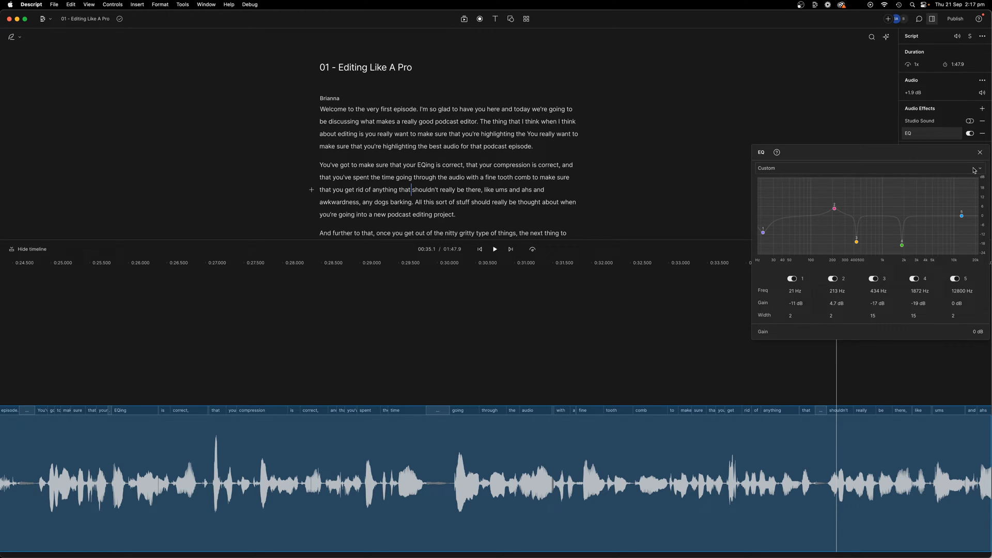
Add a Compressor after the EQ and return playback to the episode start.
click(983, 109)
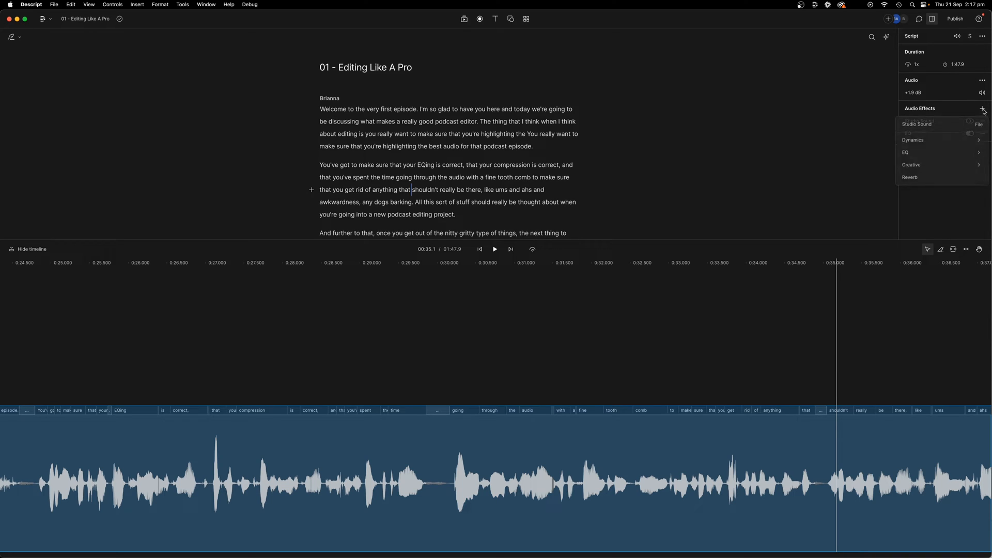
mouse_move(916, 153)
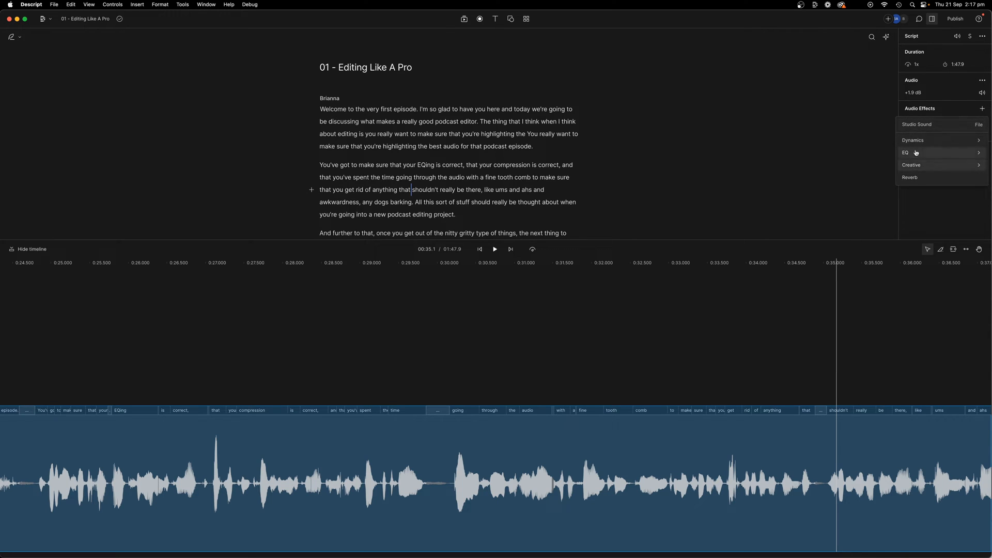
click(912, 139)
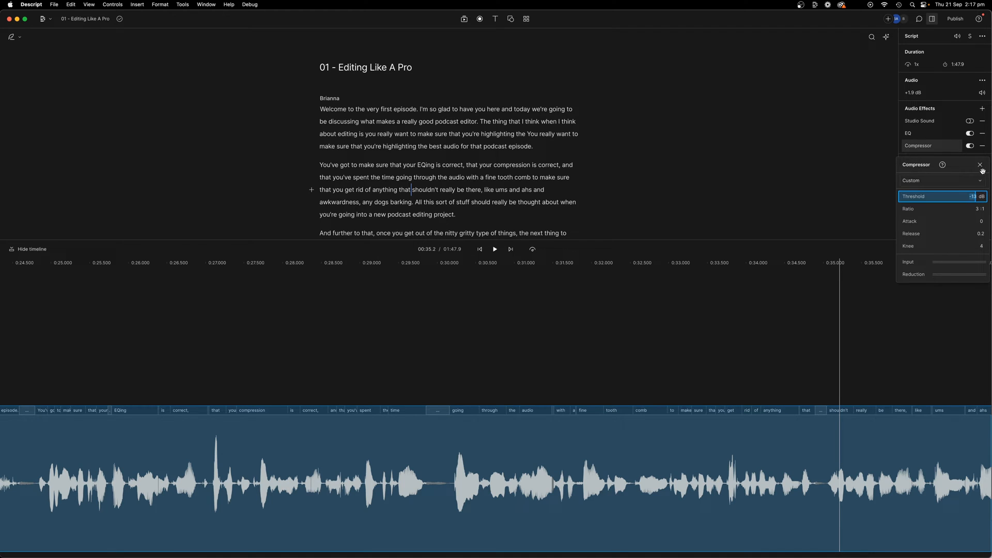
click(980, 164)
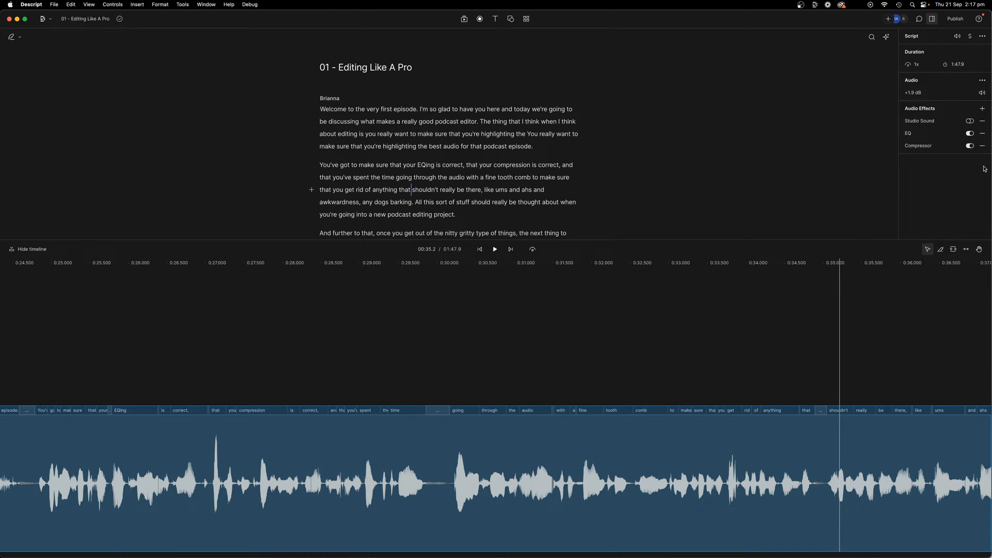
mouse_move(480, 249)
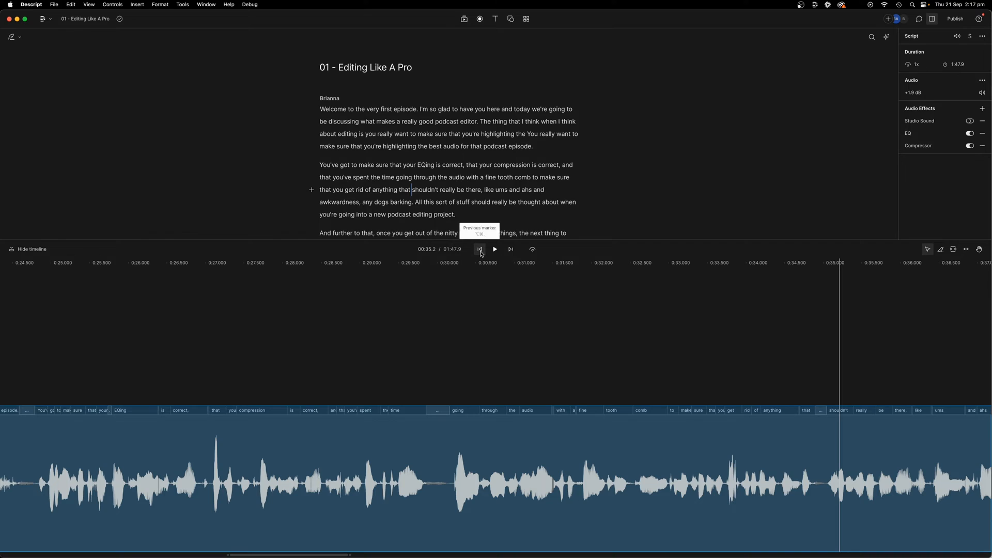
click(479, 249)
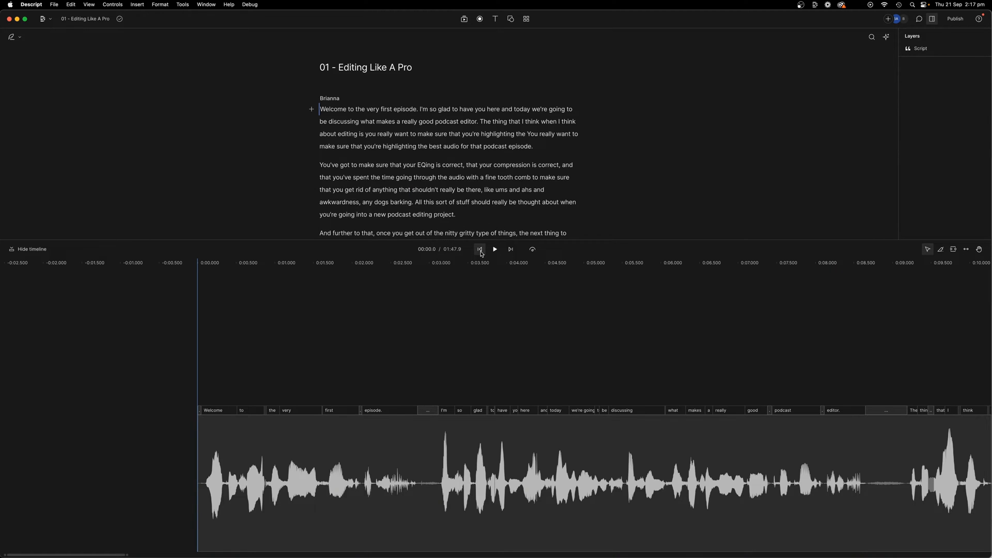
Play the opening, then select the gap after 'episode.' in the waveform.
click(494, 249)
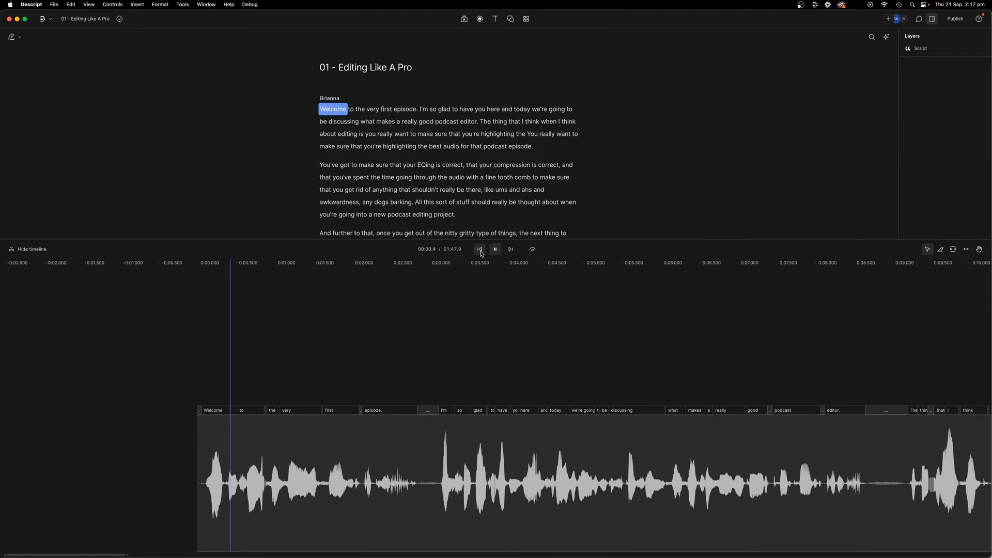
click(479, 249)
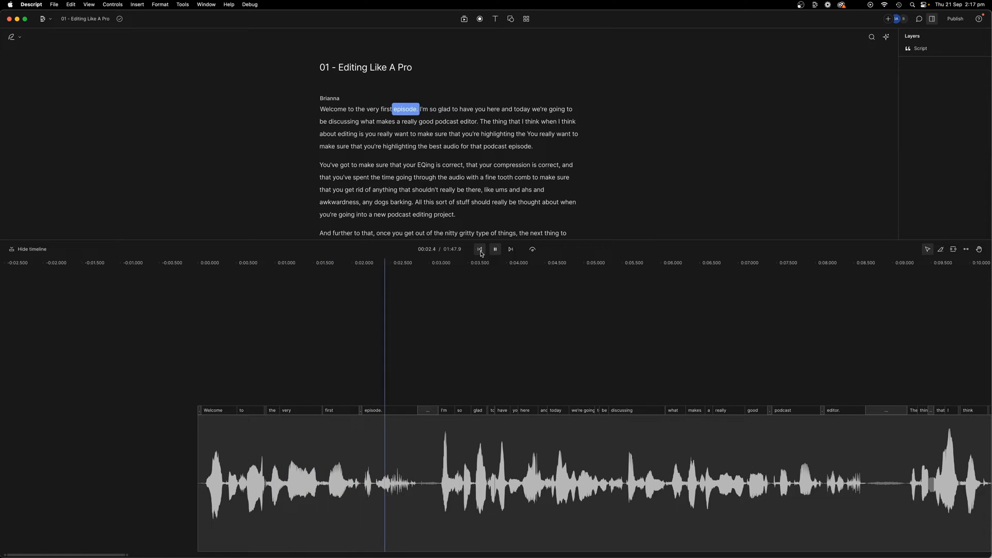
click(478, 249)
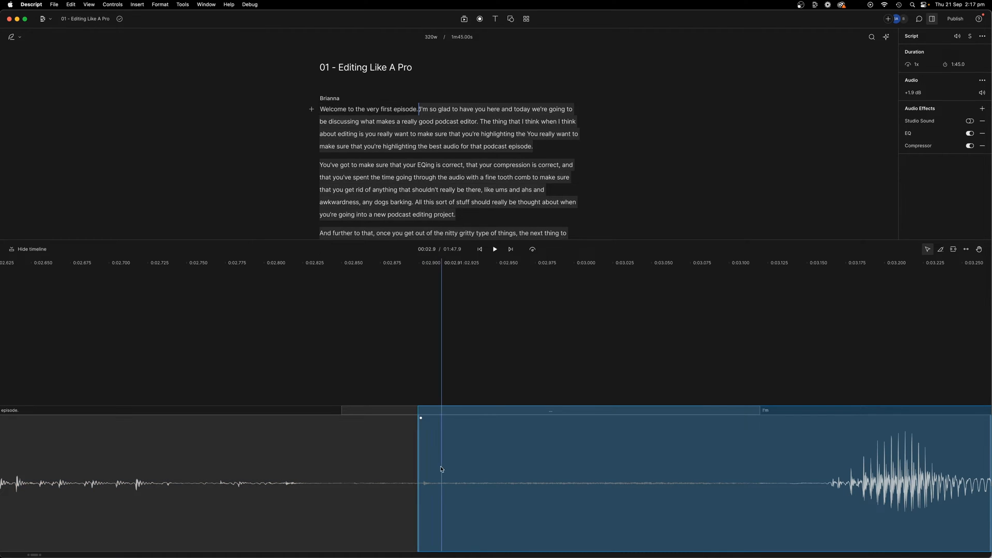
click(431, 489)
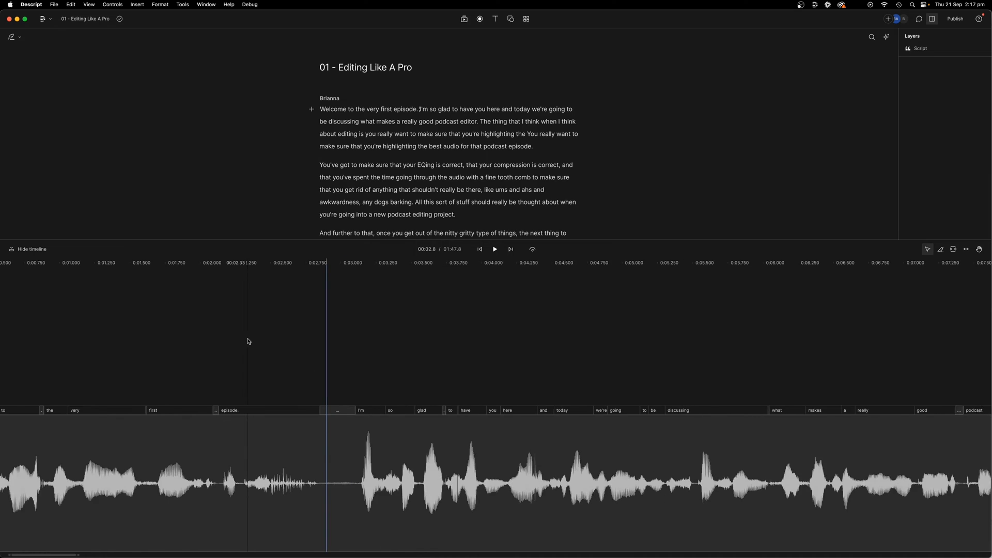
Trim the pause before 'I'm so glad' and replay the opening to check the join.
click(494, 249)
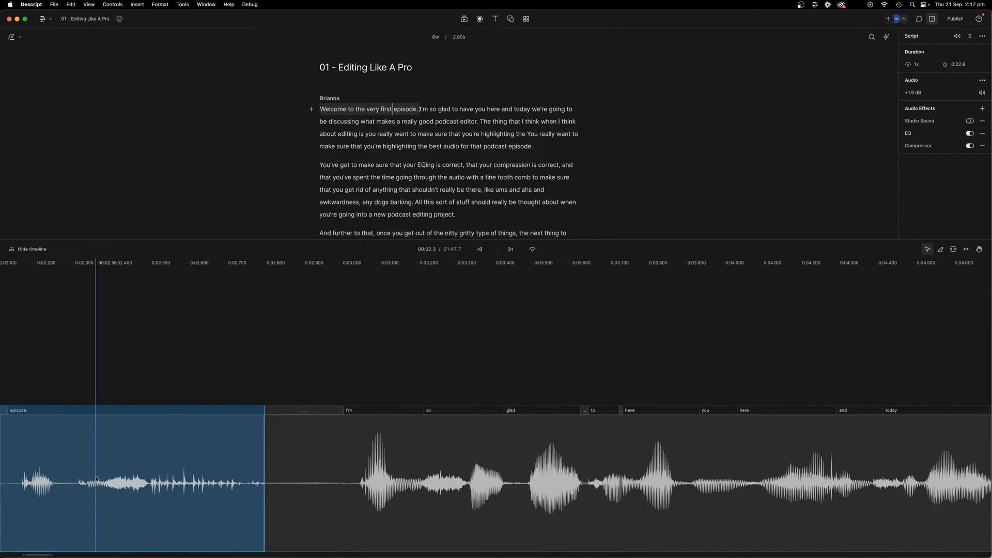
click(509, 249)
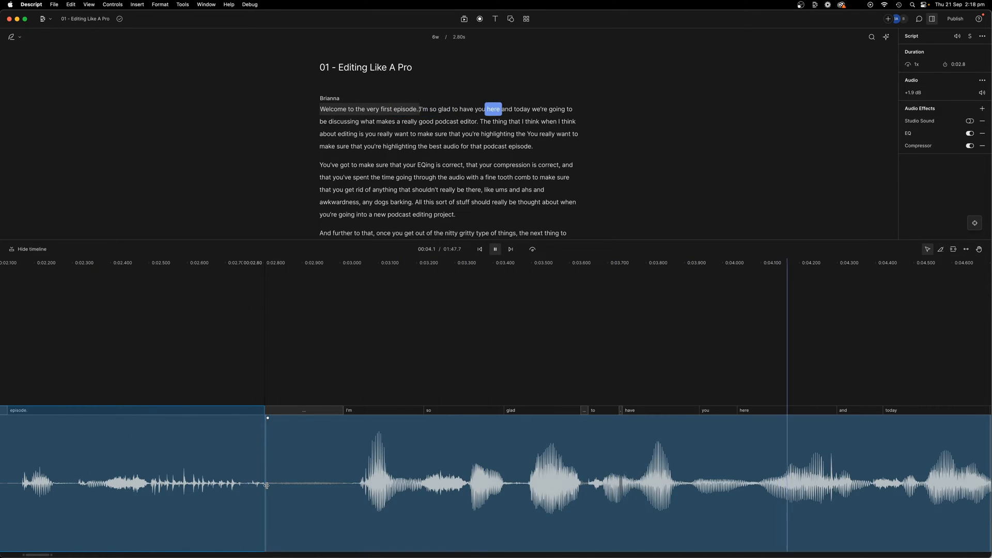
click(495, 249)
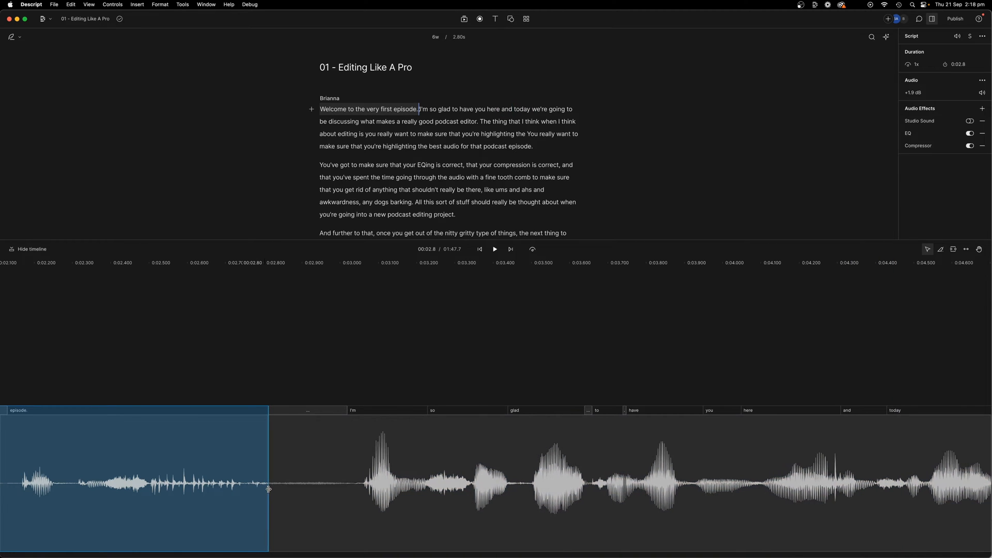
click(495, 250)
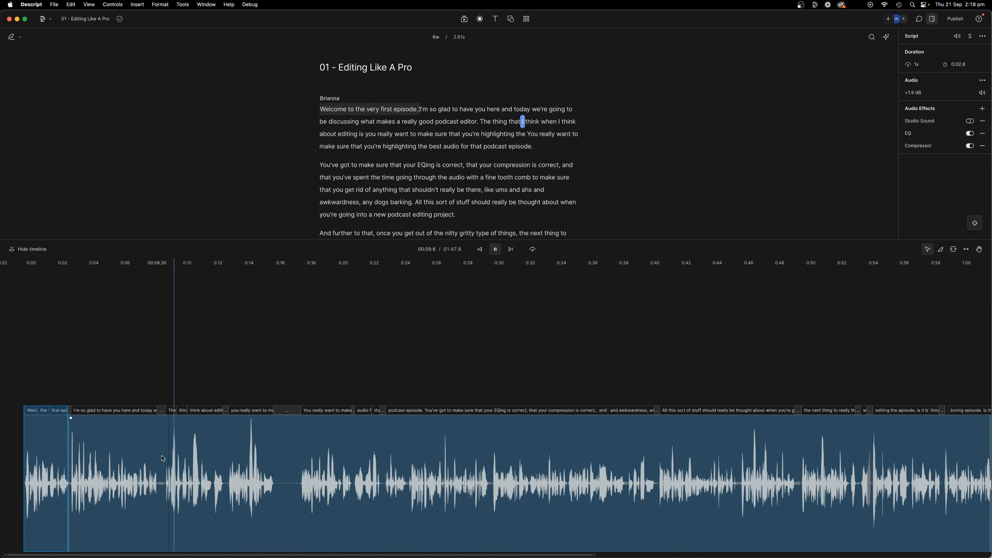
Delete 'The thing that I think when I think about editing… the' so the text continues with 'You really want'.
double_click(348, 133)
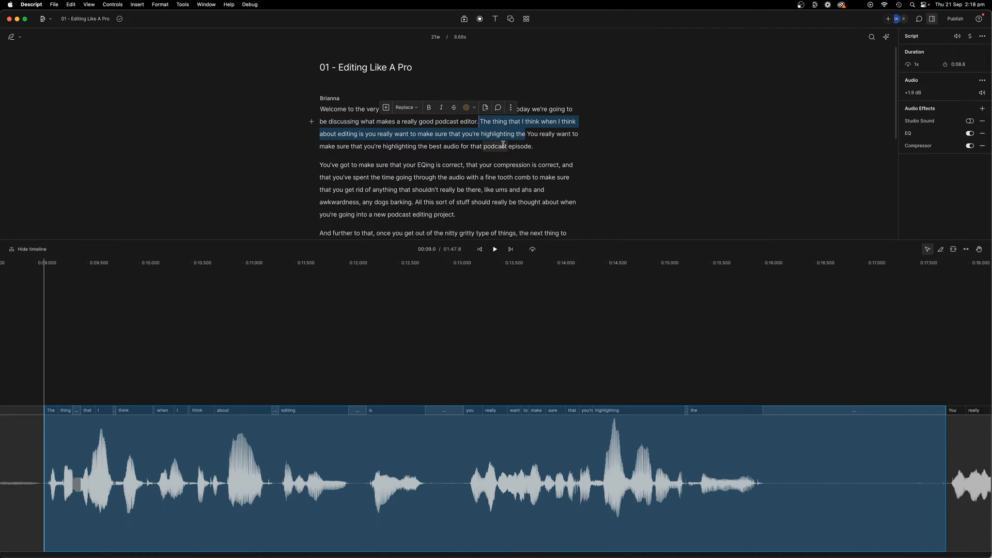
key(delete)
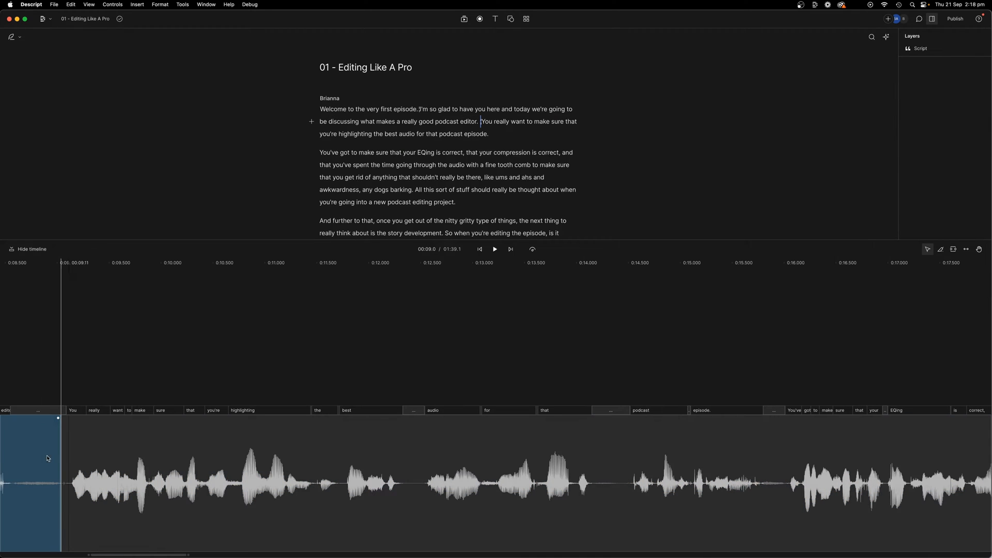
Trim the leftover gap before 'You really want to make sure' and select 'So when you're editing the episode,'.
click(494, 249)
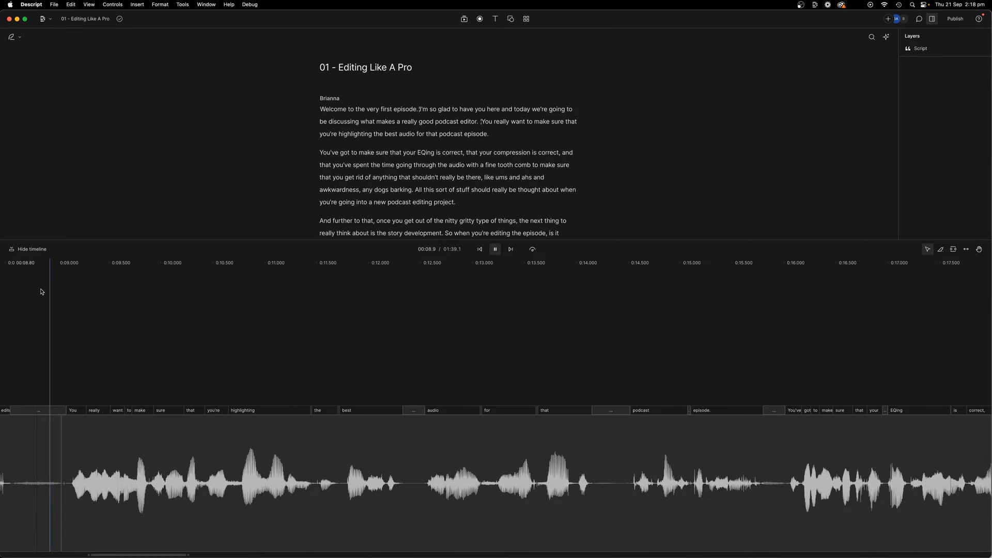
click(495, 249)
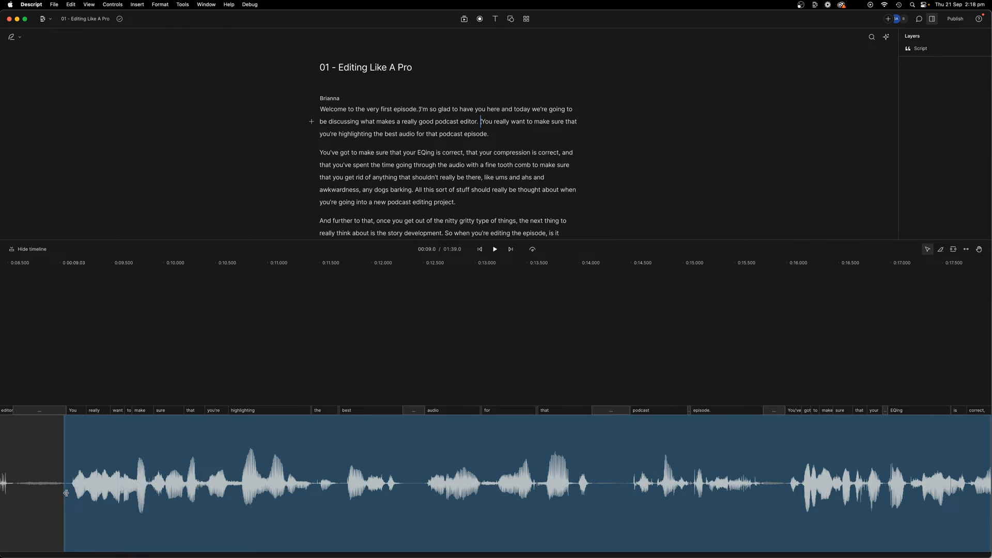
click(494, 249)
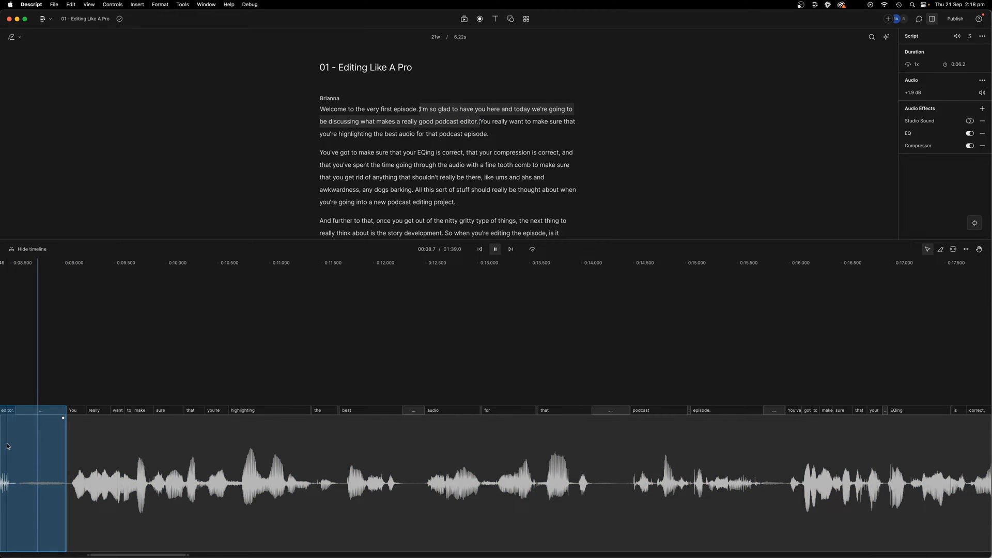
double_click(355, 134)
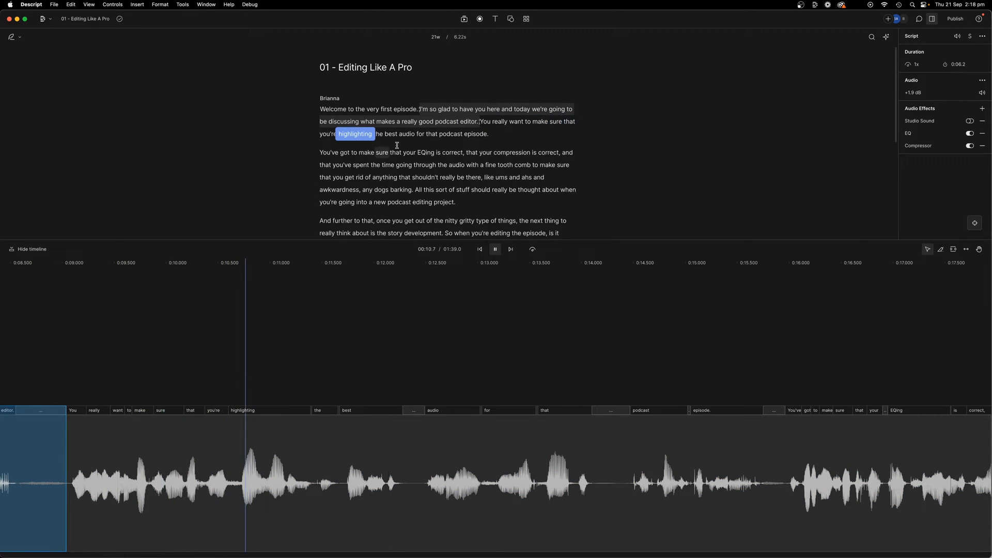
click(533, 249)
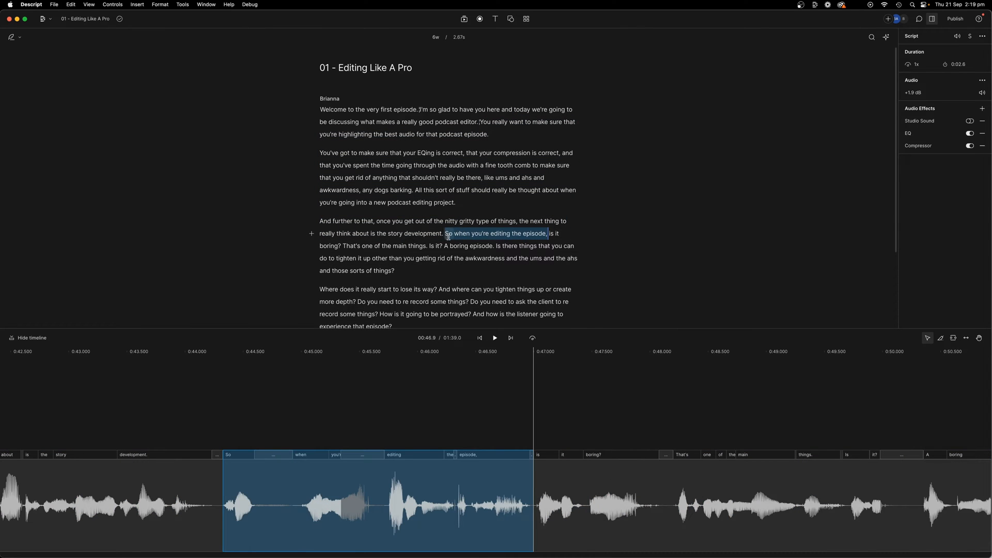
Cut 'So when you're editing the episode,' and the stray 'you' before 'getting rid of the awkwardness'.
click(494, 337)
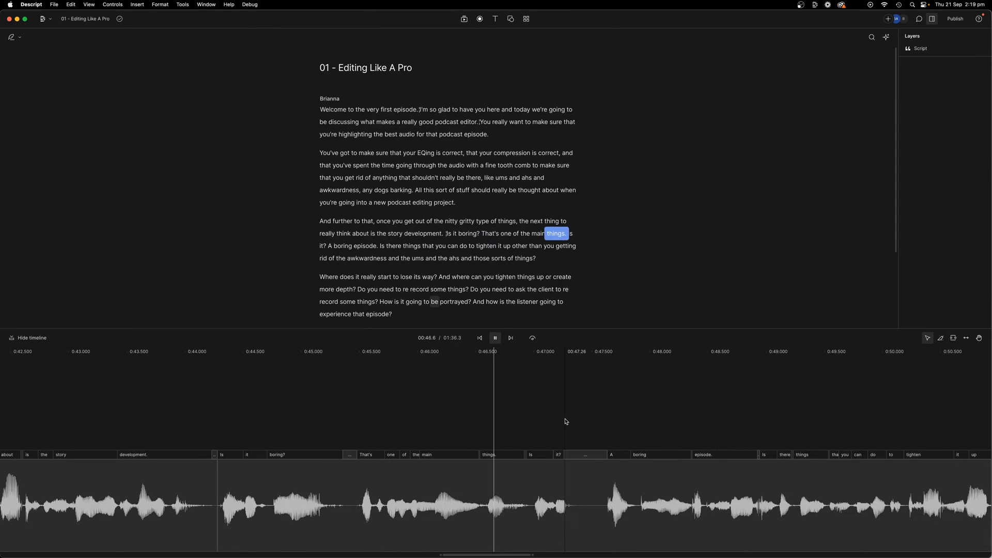
click(363, 246)
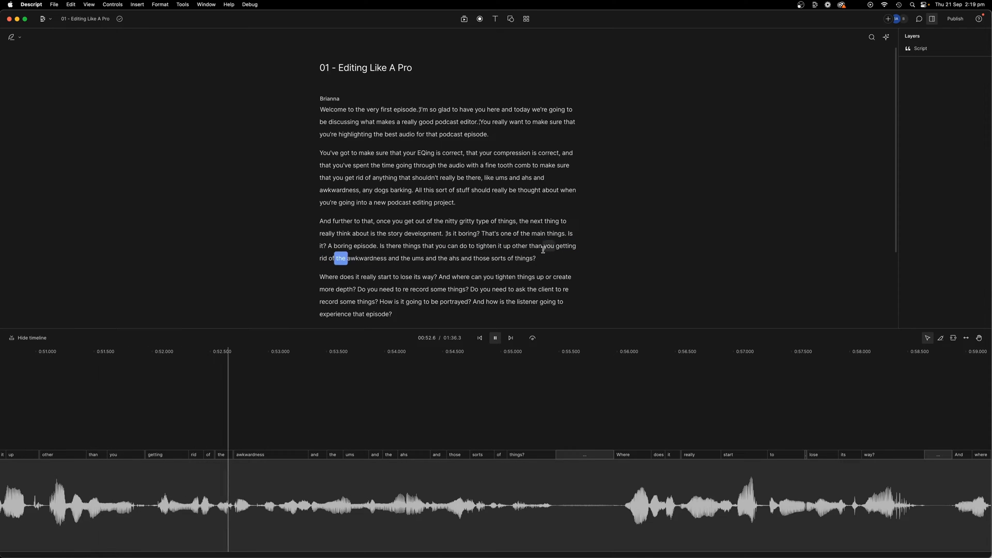
click(495, 337)
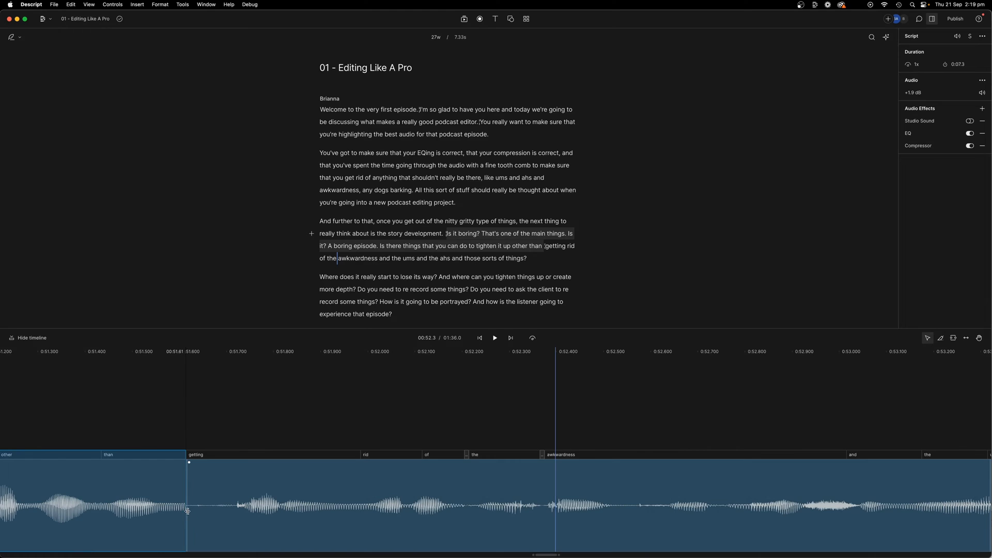
click(494, 337)
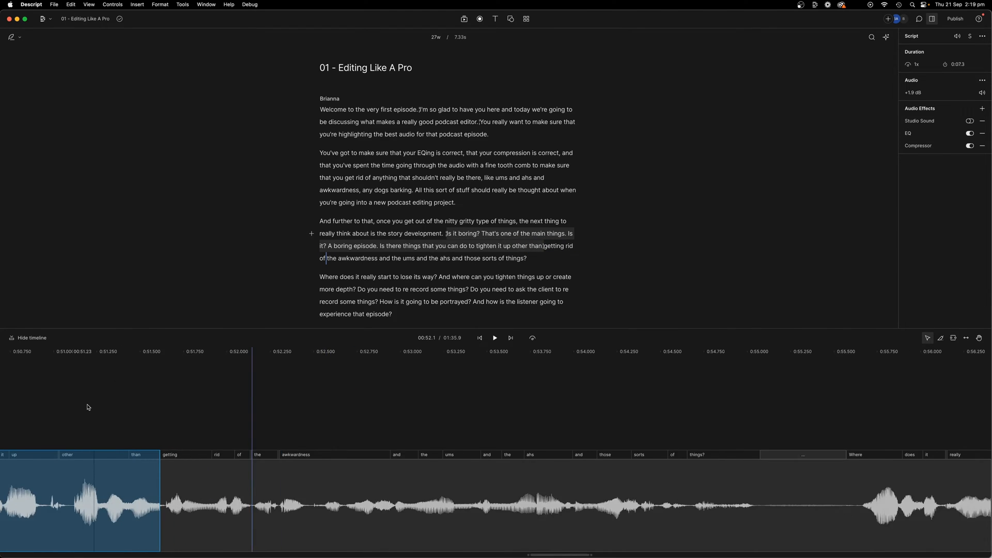
click(494, 337)
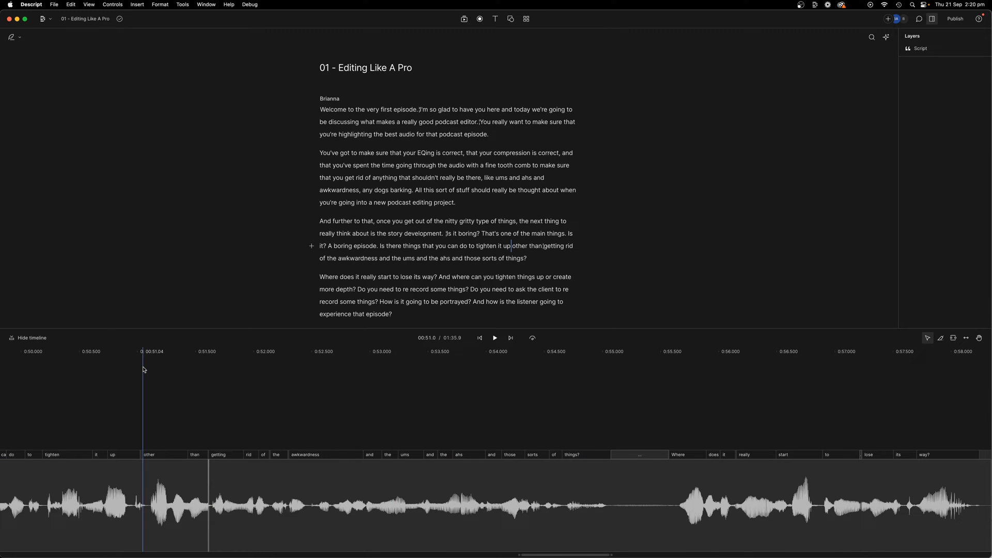
Delete 'How is it going to be portrayed?' and play back to confirm the cut.
click(494, 337)
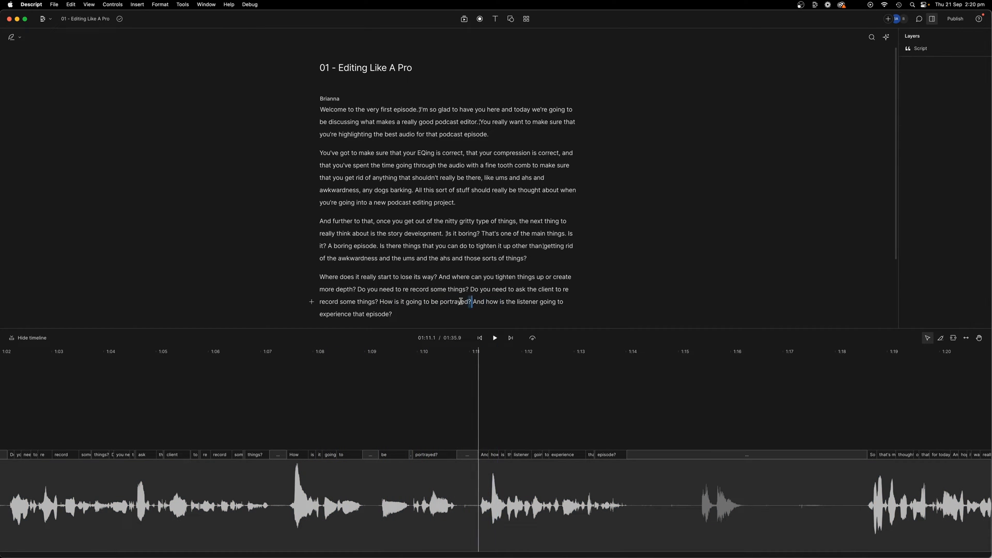
click(494, 337)
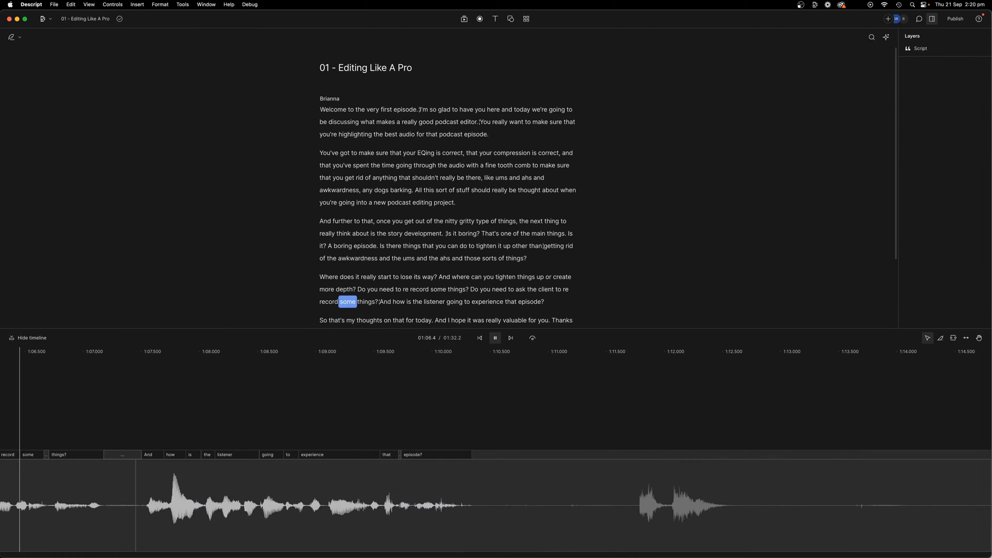
click(434, 301)
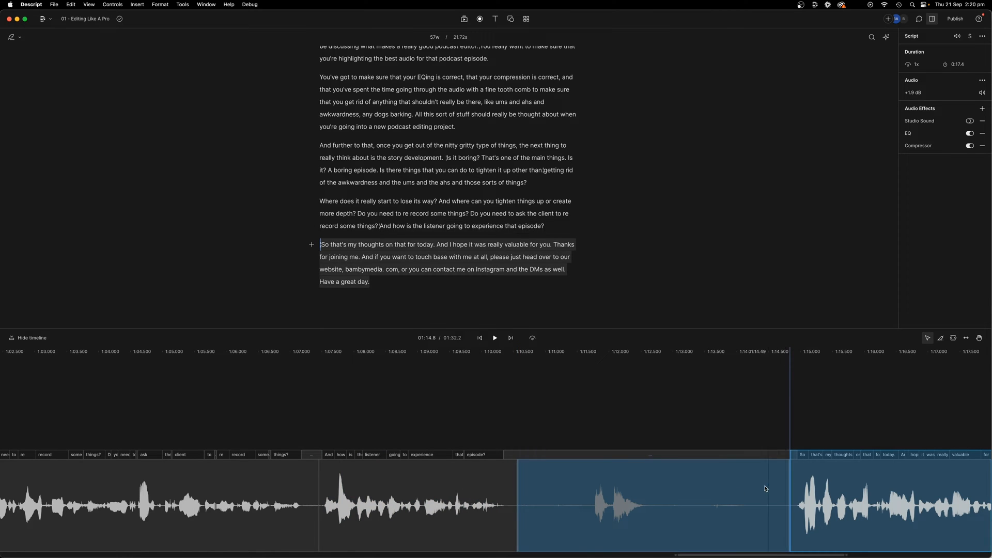
Select and delete the cough gap before 'So that's my thoughts on that for today.'.
click(620, 500)
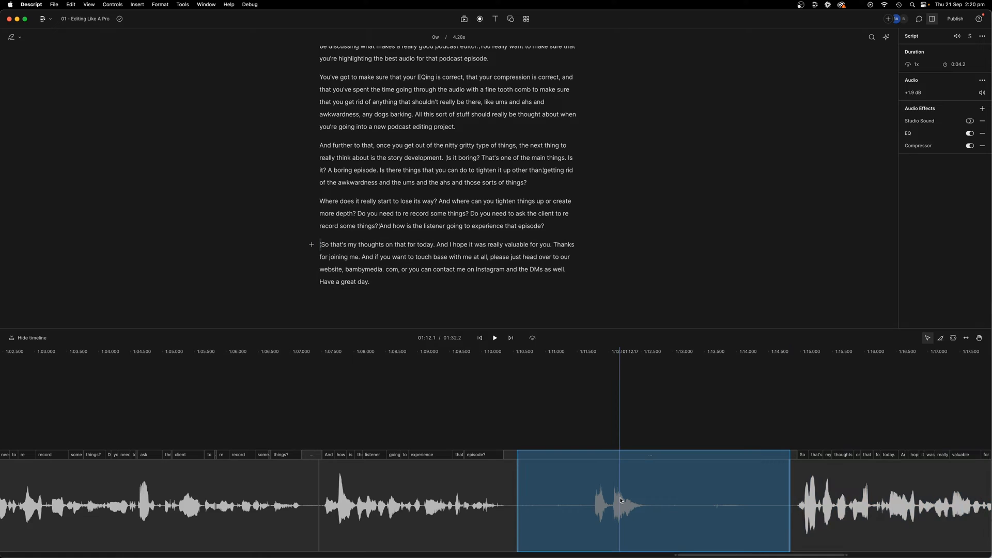
click(494, 337)
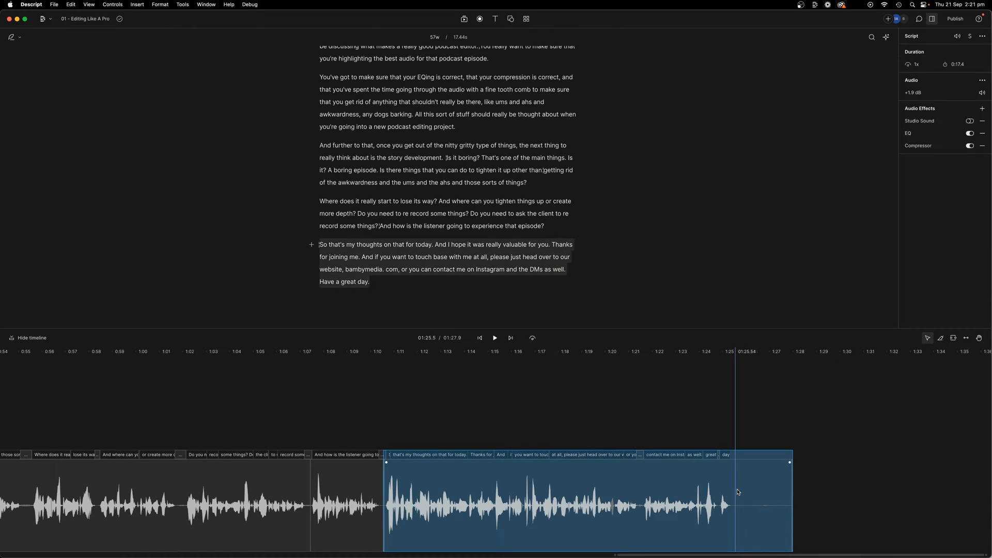
mouse_move(735, 496)
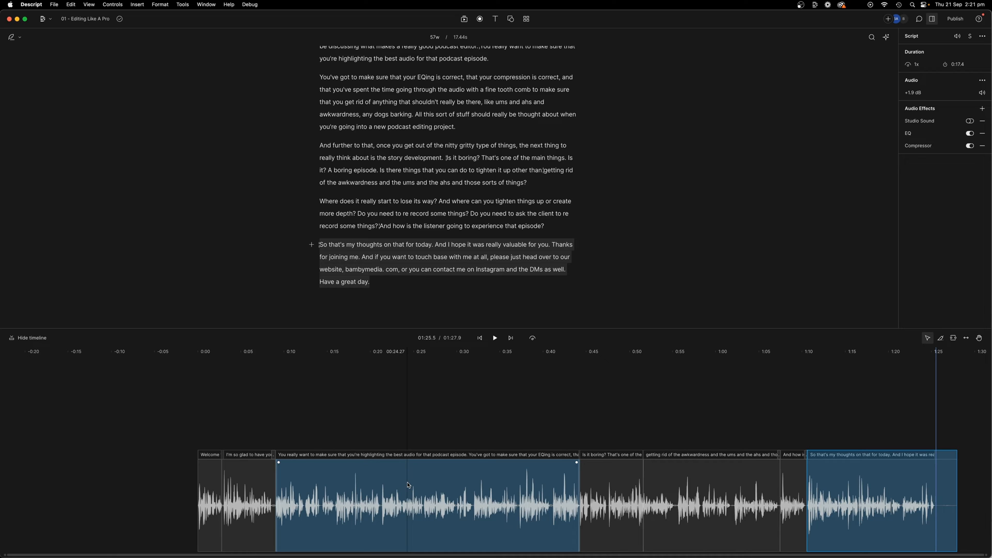
click(620, 436)
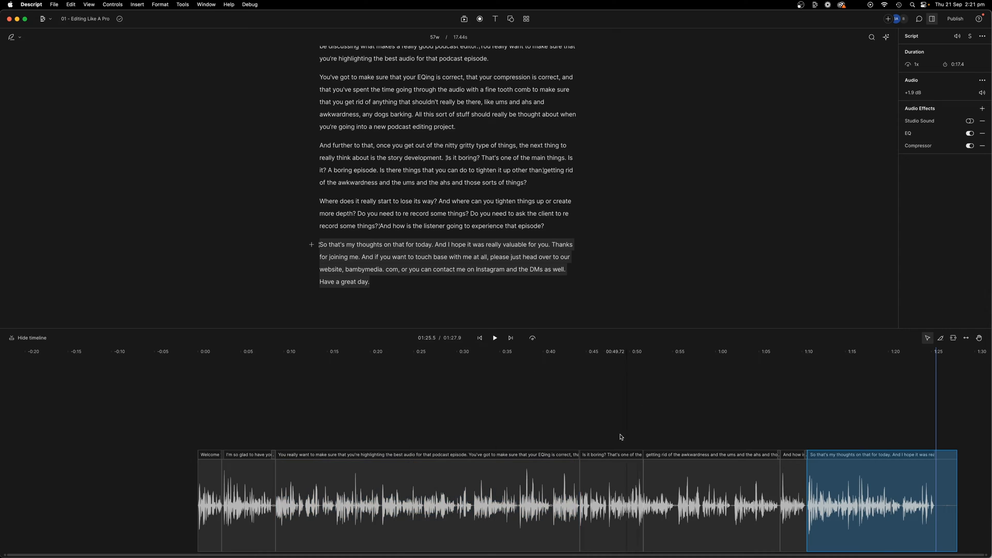